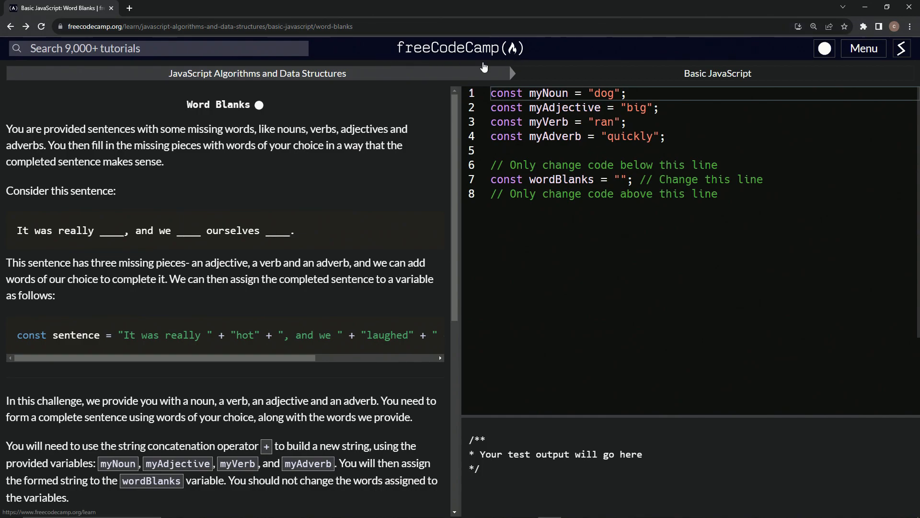
pyautogui.moveTo(343, 89)
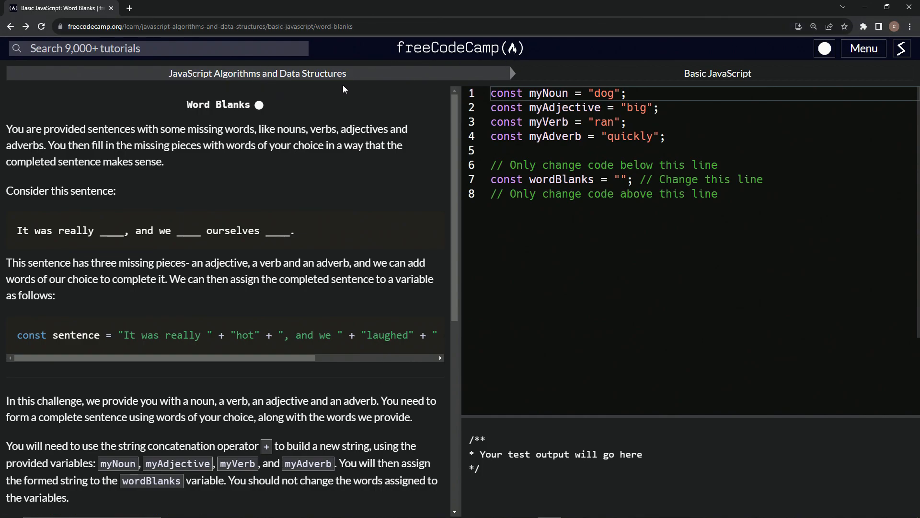
pyautogui.moveTo(185, 115)
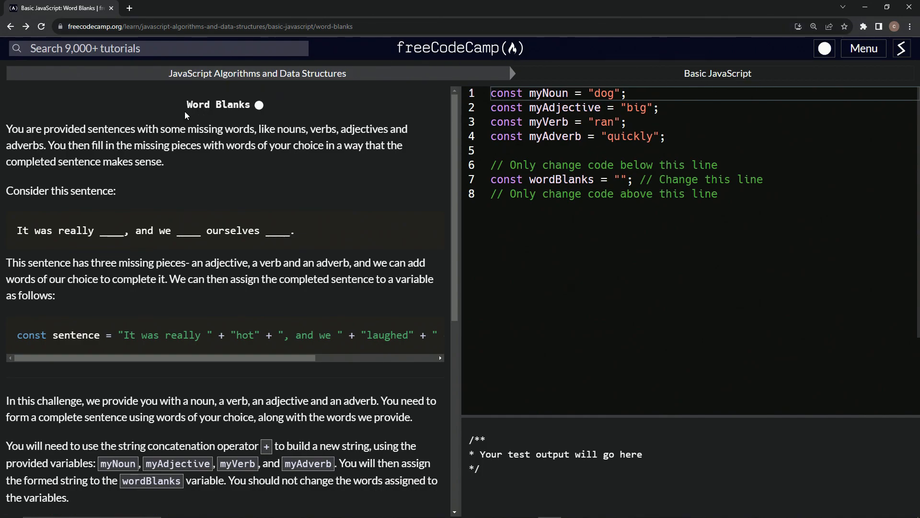
pyautogui.moveTo(17, 132)
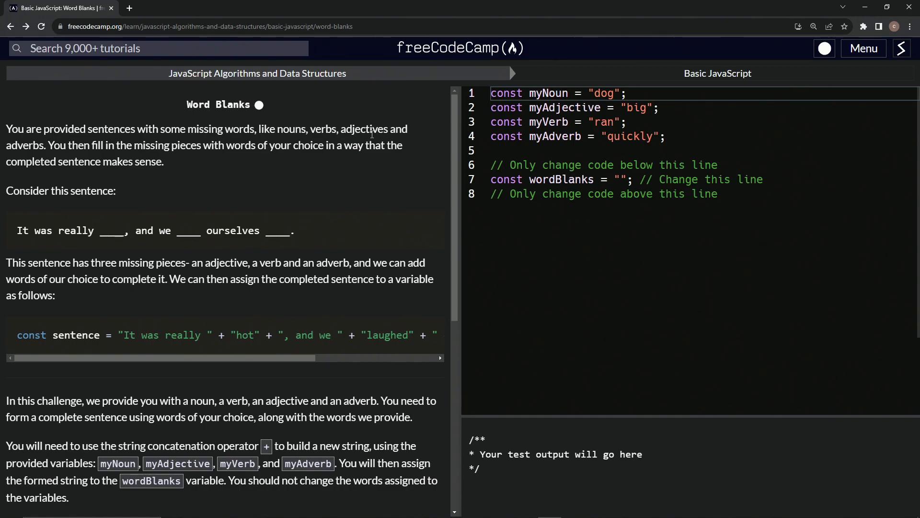
pyautogui.moveTo(60, 158)
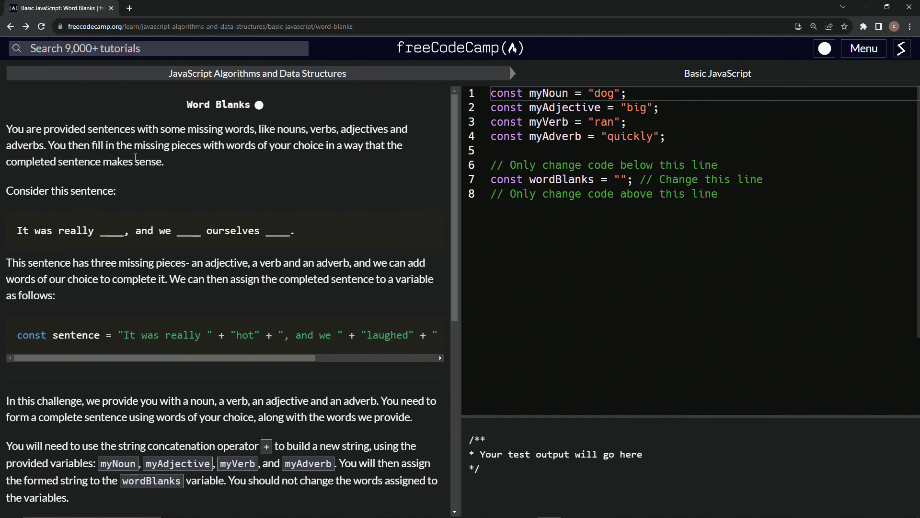
pyautogui.moveTo(317, 158)
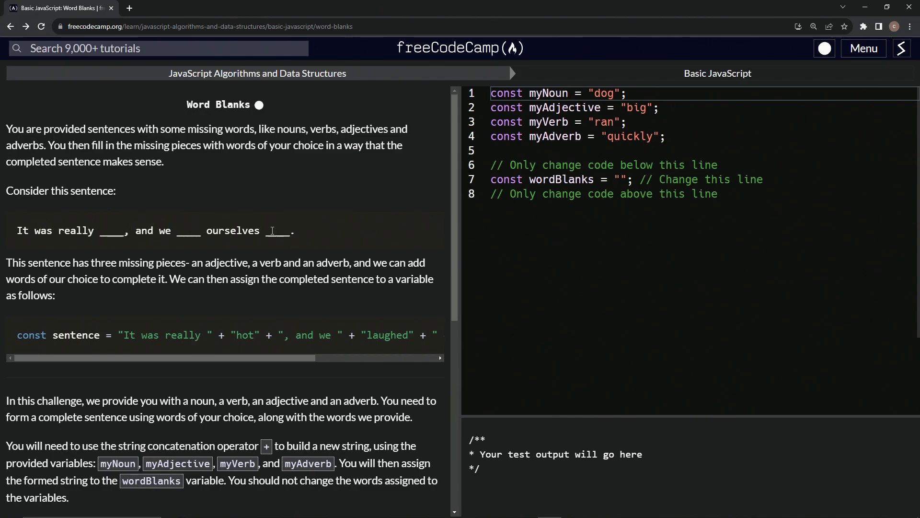
pyautogui.moveTo(153, 279)
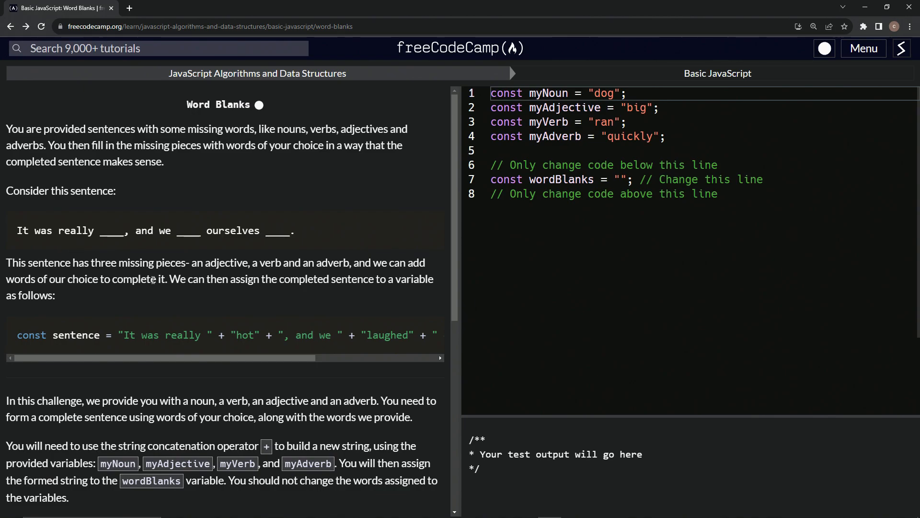
pyautogui.moveTo(315, 250)
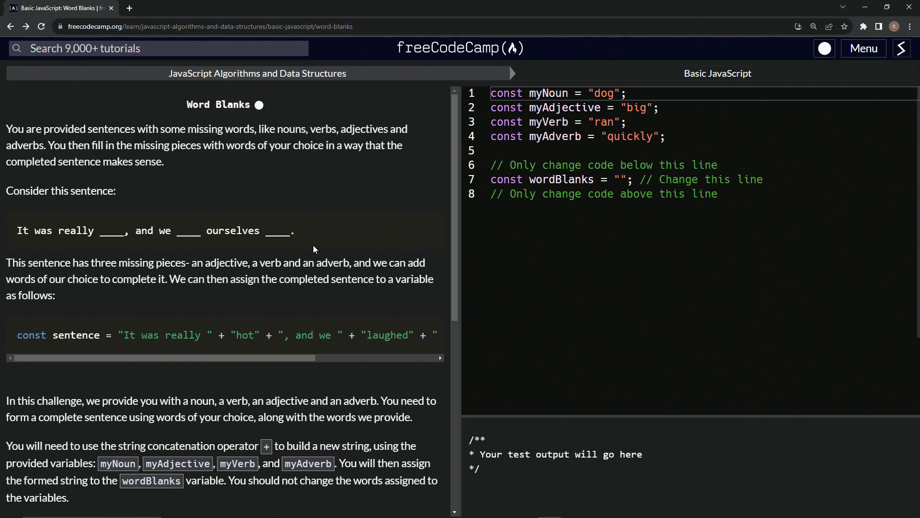
pyautogui.moveTo(273, 234)
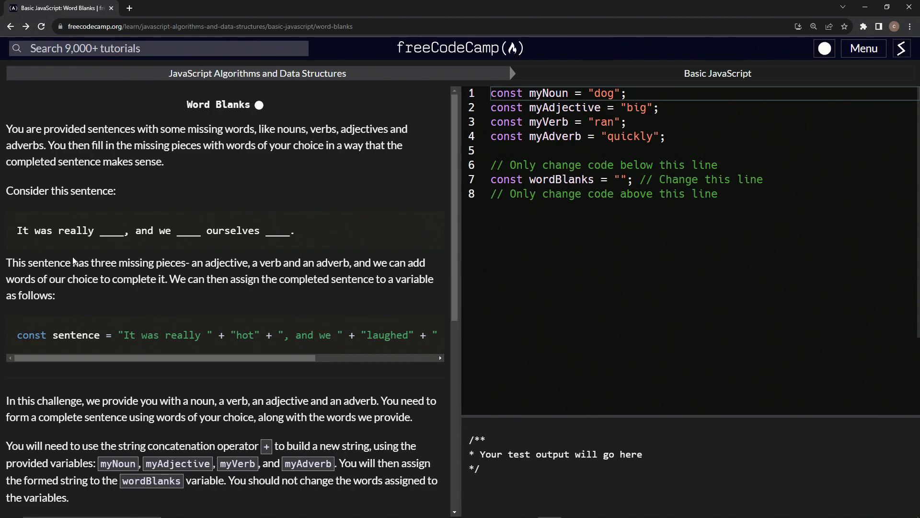
pyautogui.moveTo(197, 273)
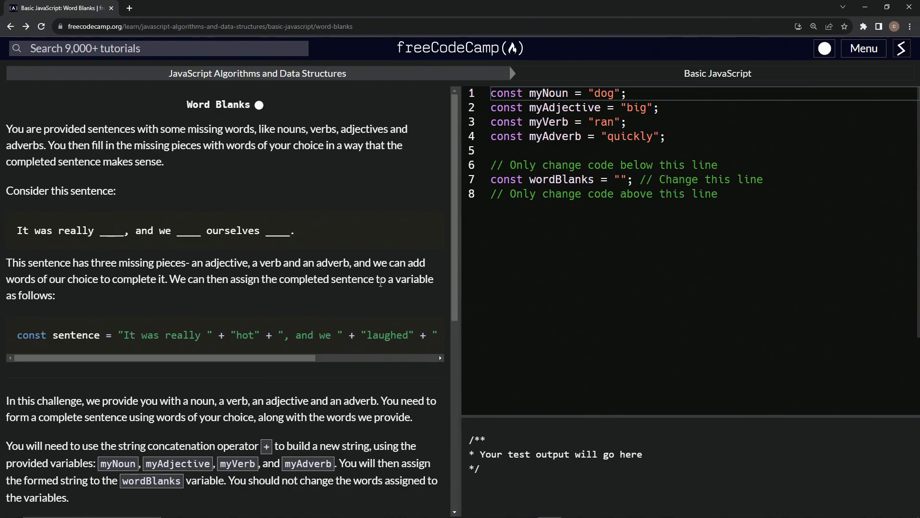
pyautogui.moveTo(138, 357)
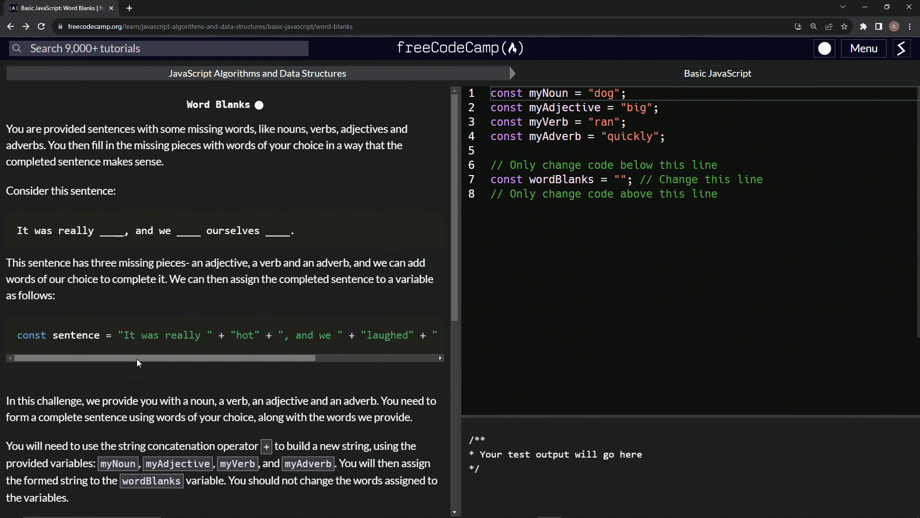
# Step: Begin wordBlanks with 'The' followed by plus signs and a ' ' space string
pyautogui.hscroll(3)
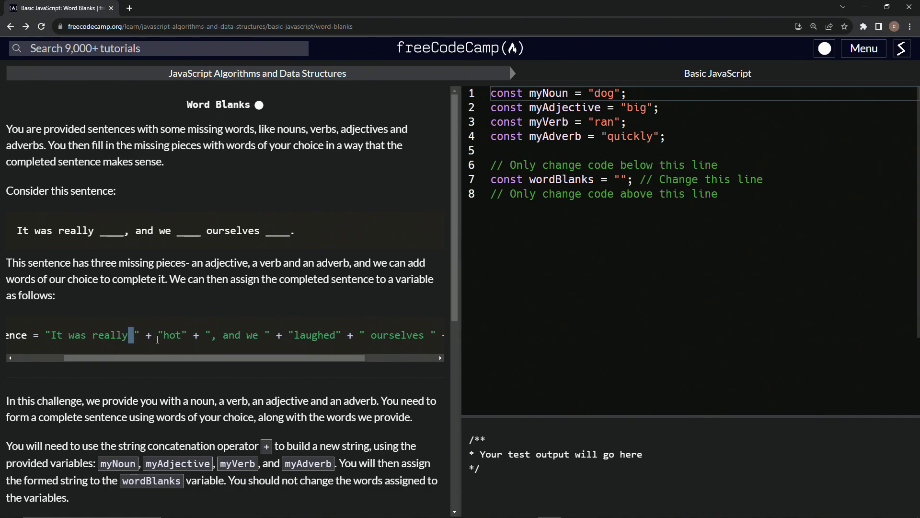
pyautogui.moveTo(198, 339)
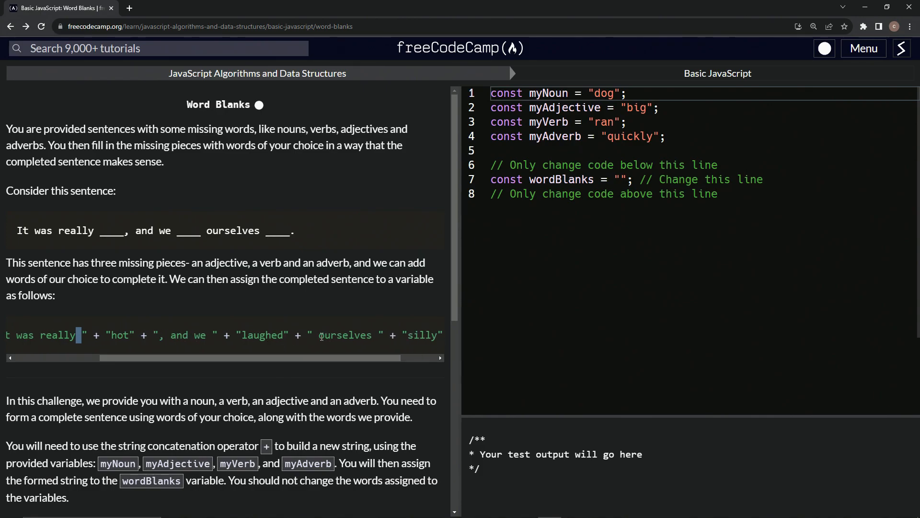
pyautogui.moveTo(315, 347)
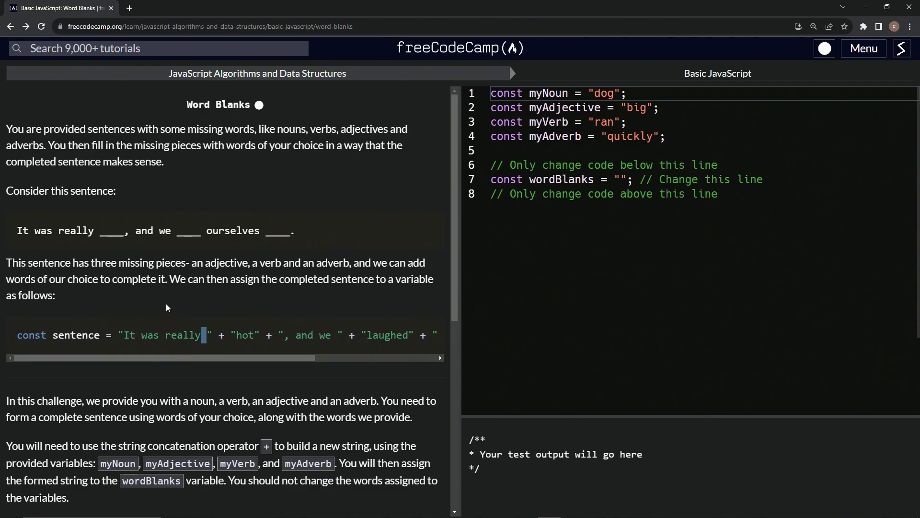
pyautogui.scroll(-3)
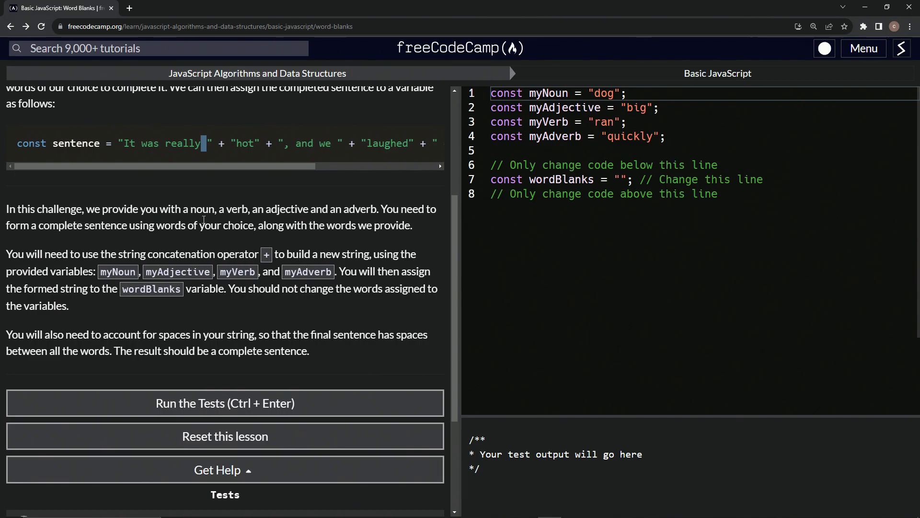
pyautogui.moveTo(255, 213)
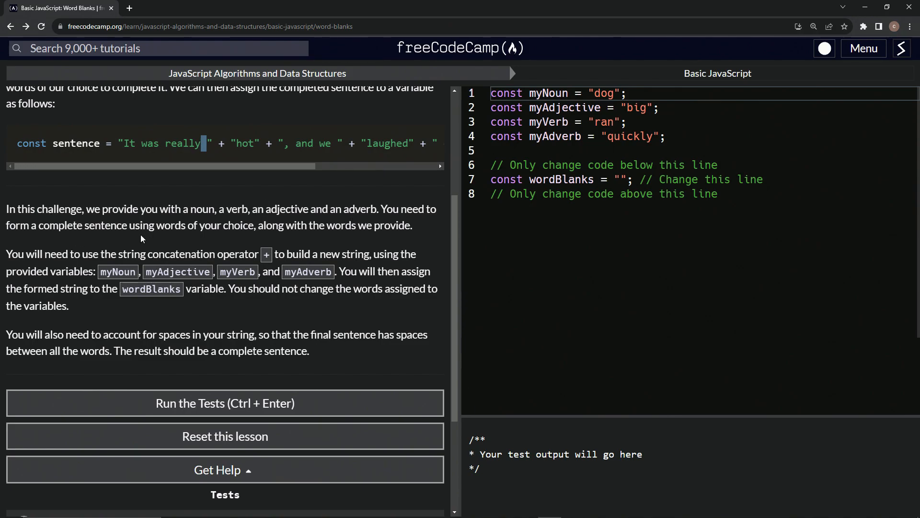
pyautogui.moveTo(362, 236)
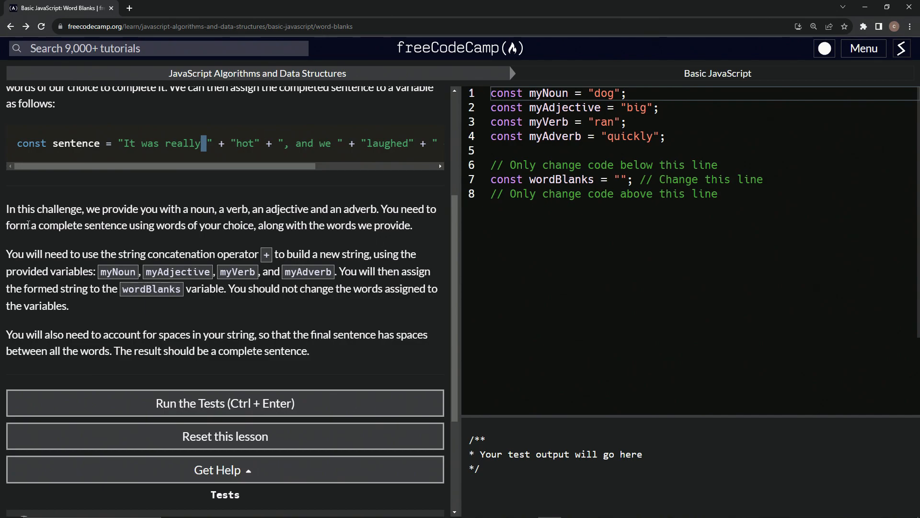
pyautogui.moveTo(122, 268)
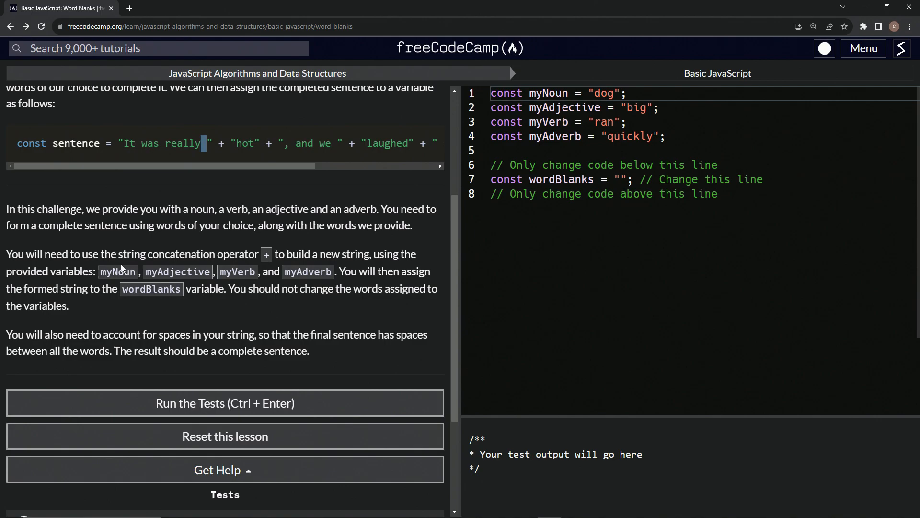
pyautogui.moveTo(178, 229)
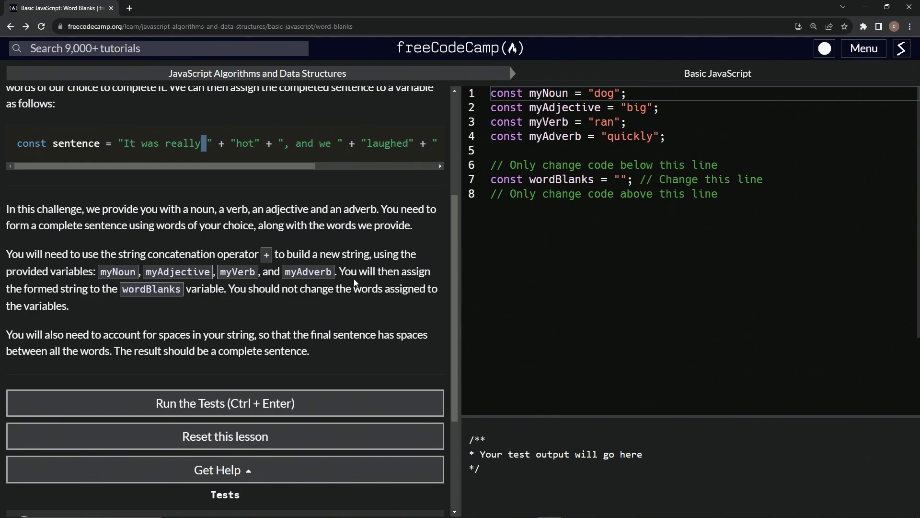
pyautogui.moveTo(72, 288)
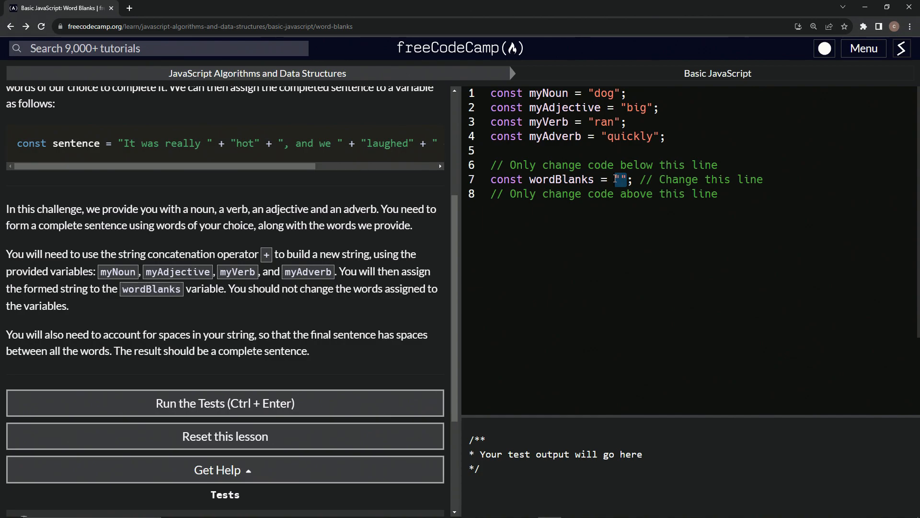
pyautogui.write("The'")
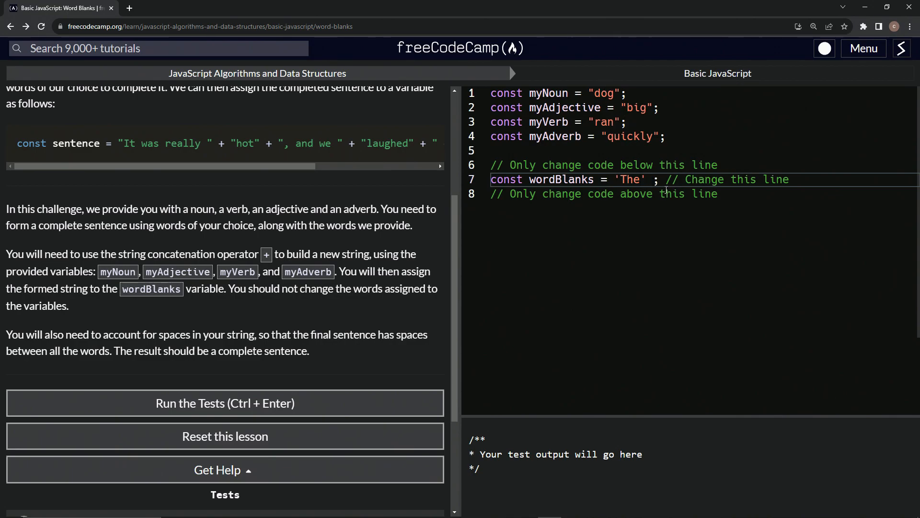
pyautogui.write('+')
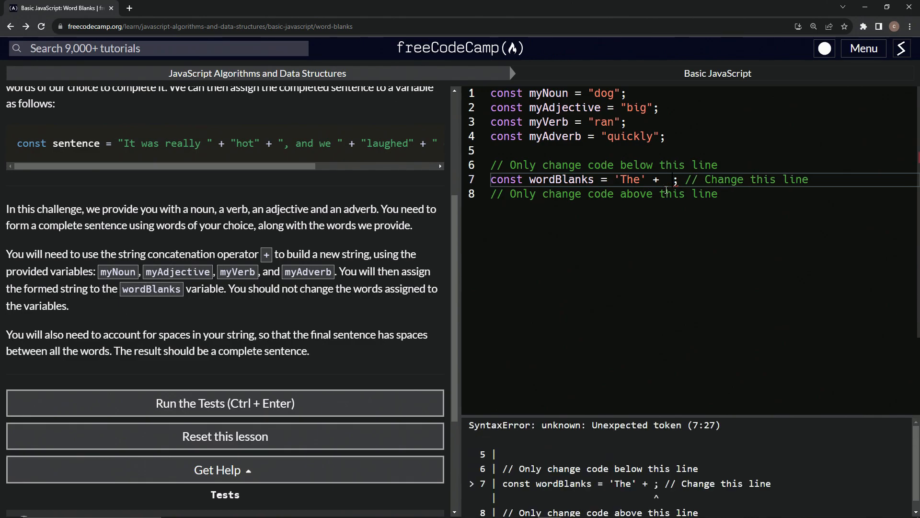
pyautogui.write("+ ''")
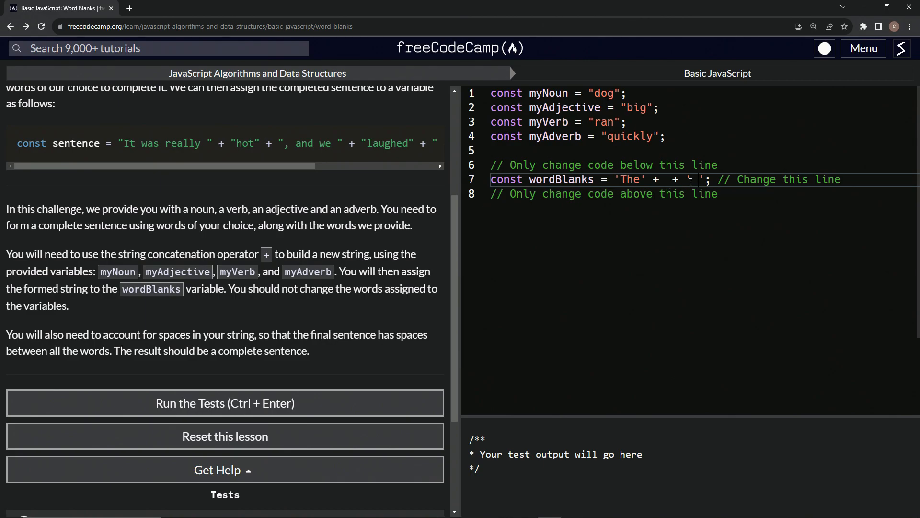
pyautogui.doubleClick(696, 179)
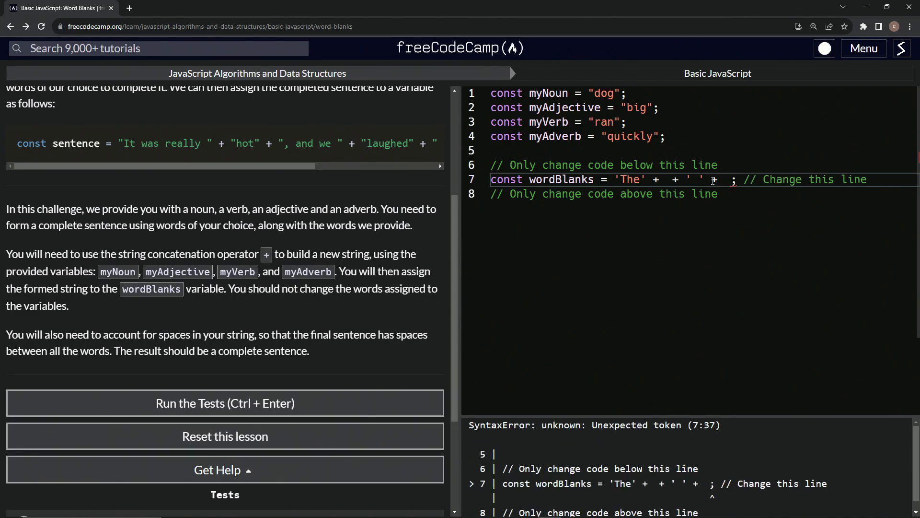
pyautogui.write("+ '")
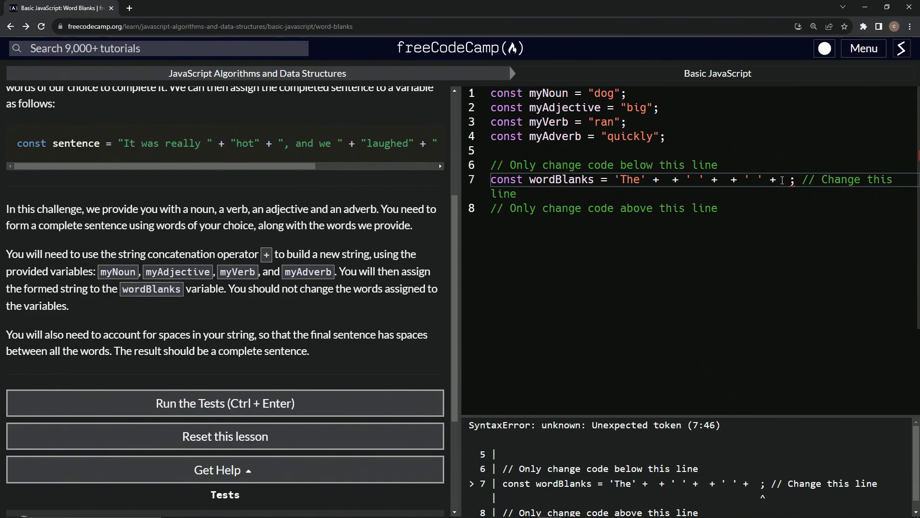
# Step: Extend the skeleton with the remaining plus-joined slots so it ends in a '.' period
pyautogui.write("+ '")
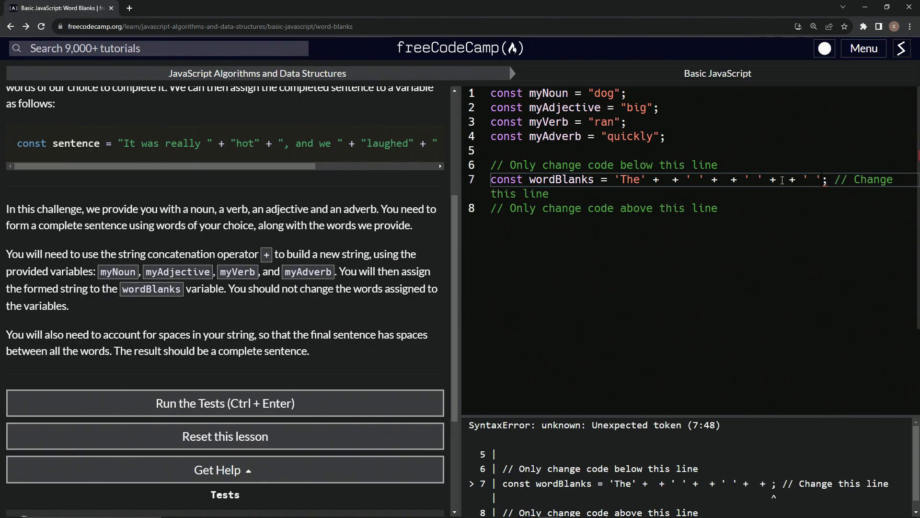
pyautogui.click(224, 402)
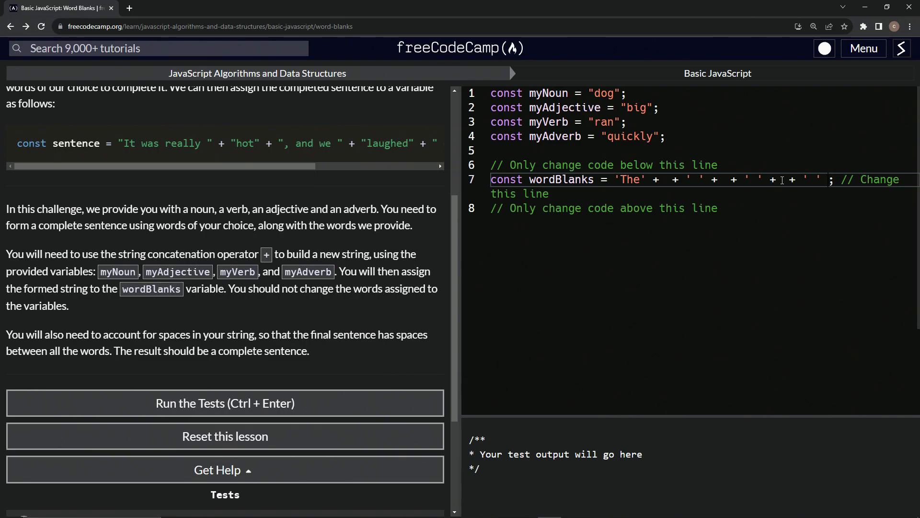
pyautogui.click(224, 402)
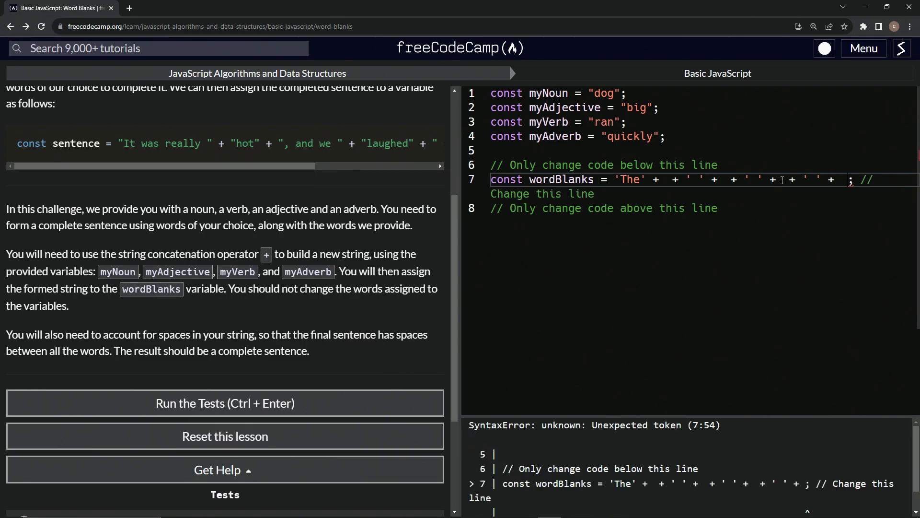
pyautogui.write("+ '.")
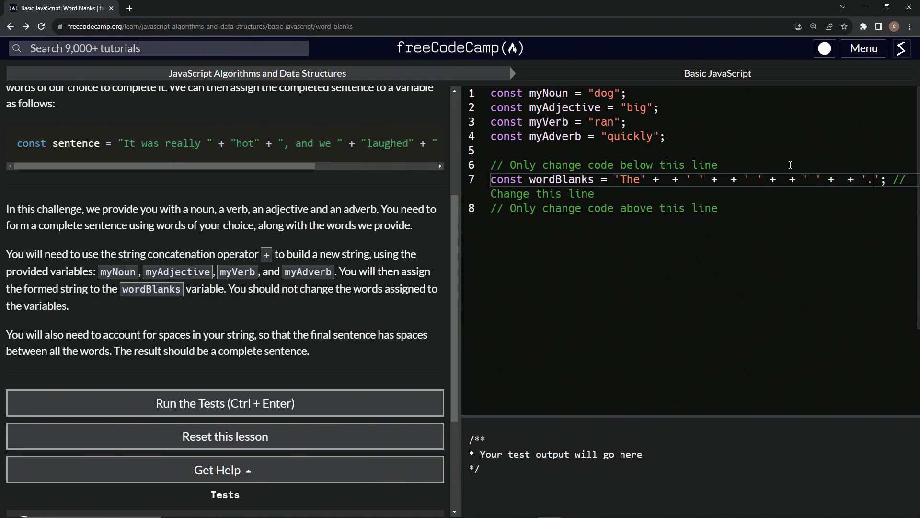
# Step: Fill the four slots with myAdjective, myNoun, myVerb and myAdverb, then begin a console line below
pyautogui.doubleClick(563, 107)
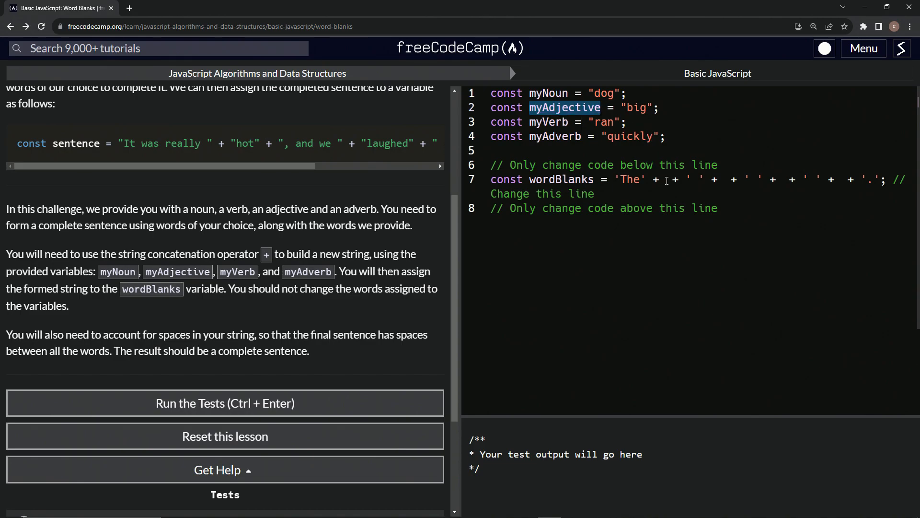
pyautogui.write('myAdjective')
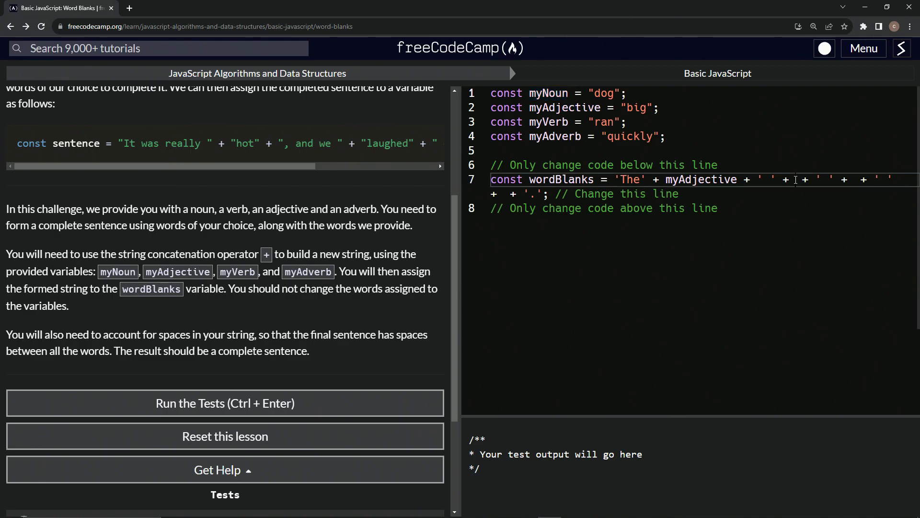
pyautogui.write('myNoun')
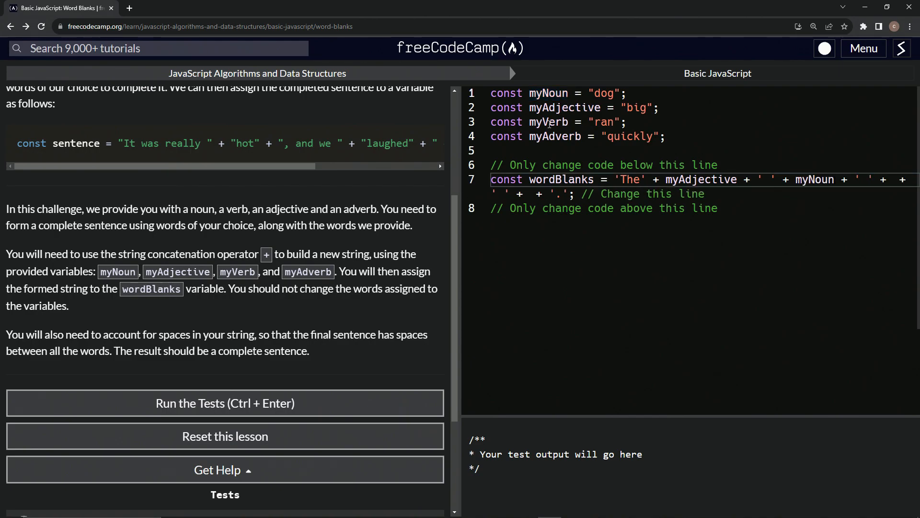
pyautogui.doubleClick(547, 121)
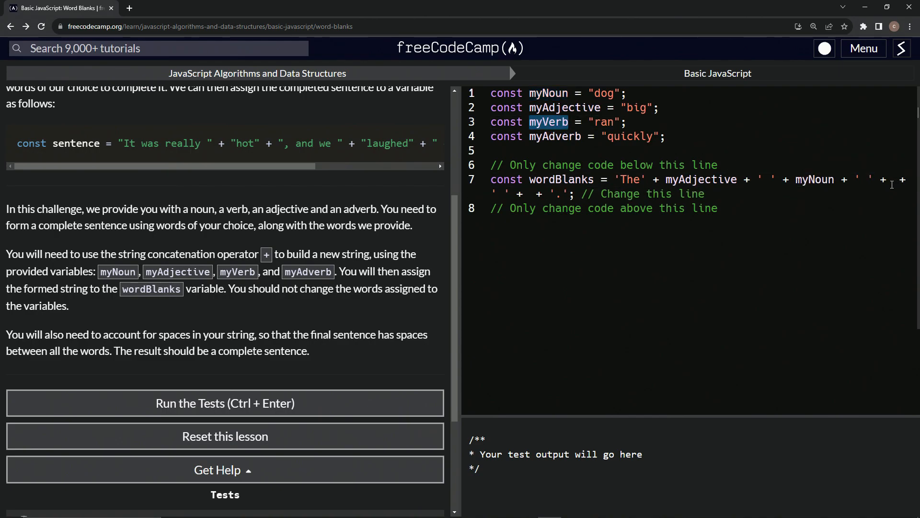
pyautogui.write('myVerb')
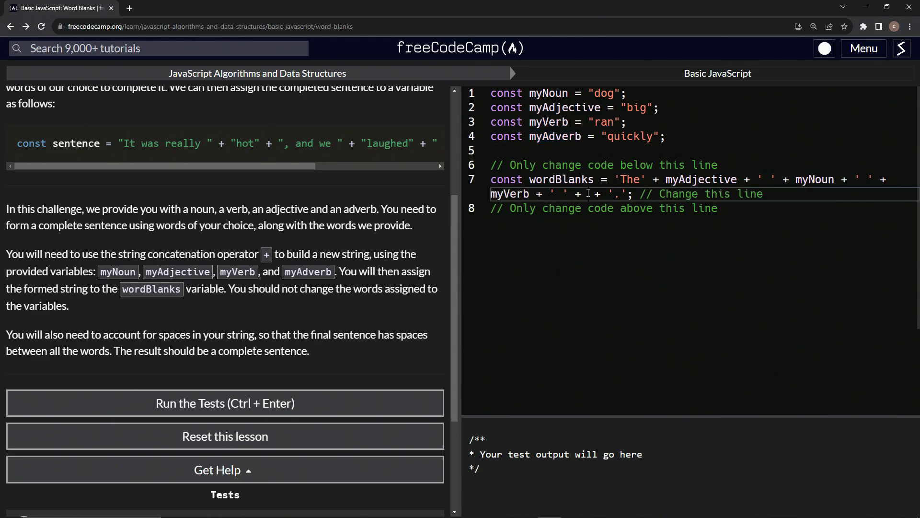
pyautogui.write('myAdverb')
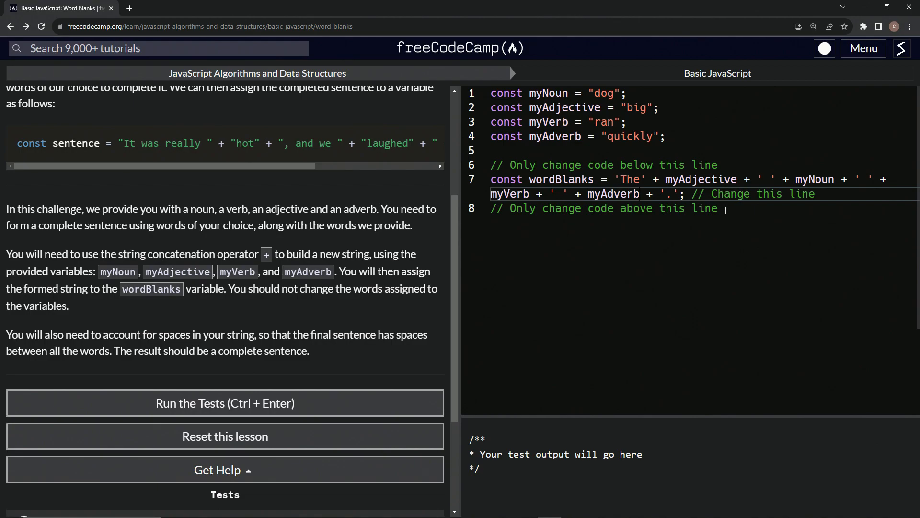
pyautogui.write('c')
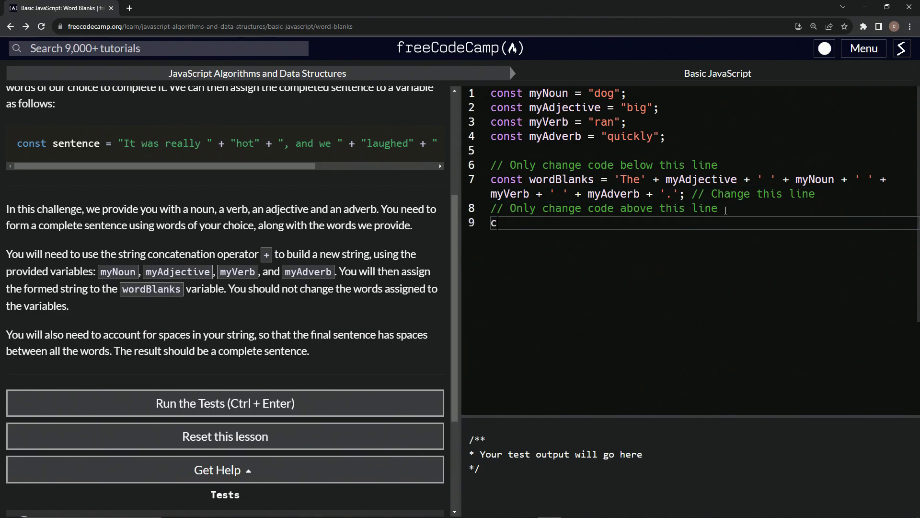
# Step: Add console.log(wordBlanks) beneath the concatenation
pyautogui.write('onsole')
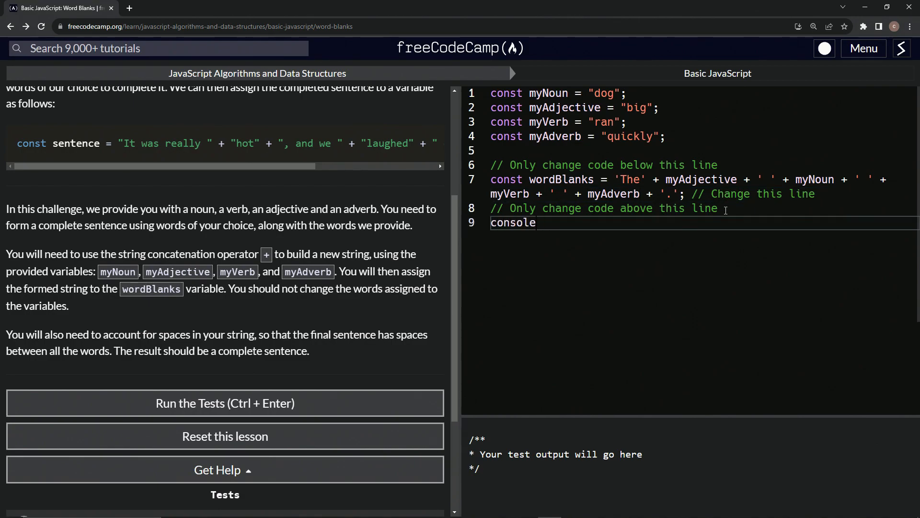
pyautogui.write('.log()')
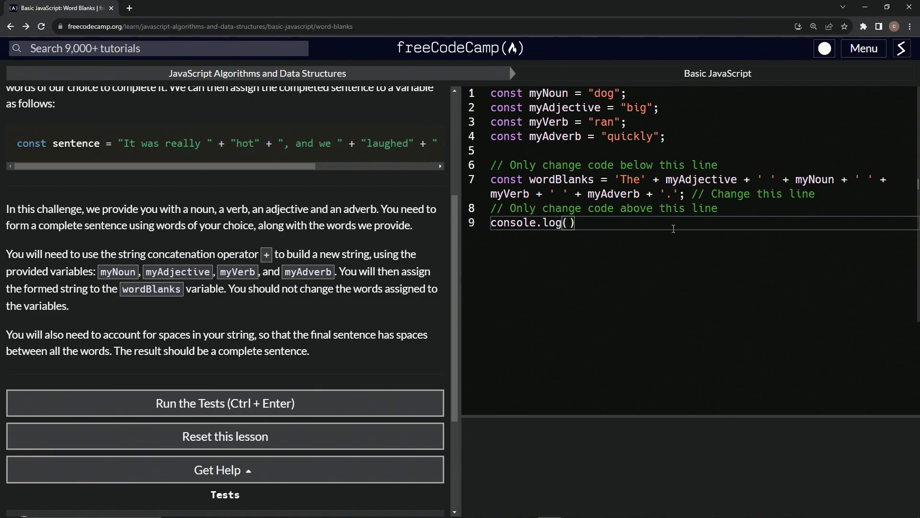
pyautogui.write('wordBlanks')
pyautogui.click(691, 187)
pyautogui.write("' + ' ")
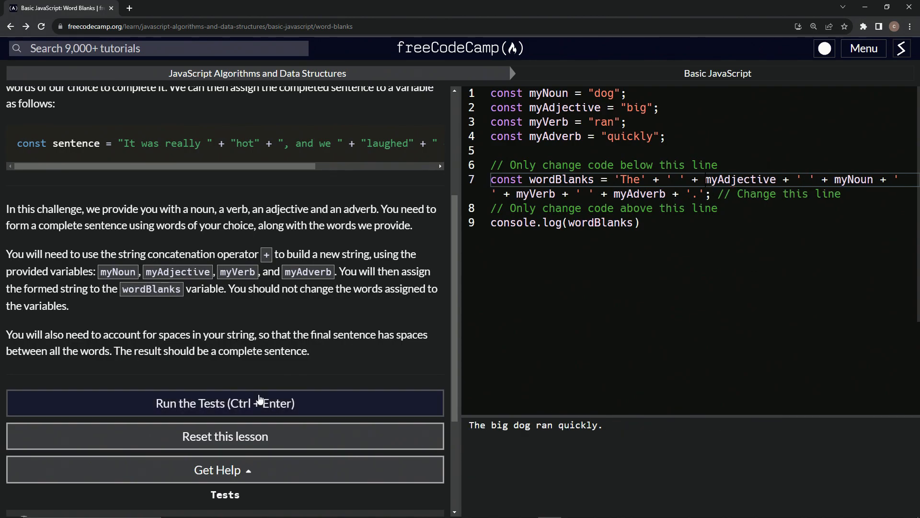
# Step: Run the tests so 'The big dog ran quickly.' passes and submit to reach the next lesson
pyautogui.click(225, 403)
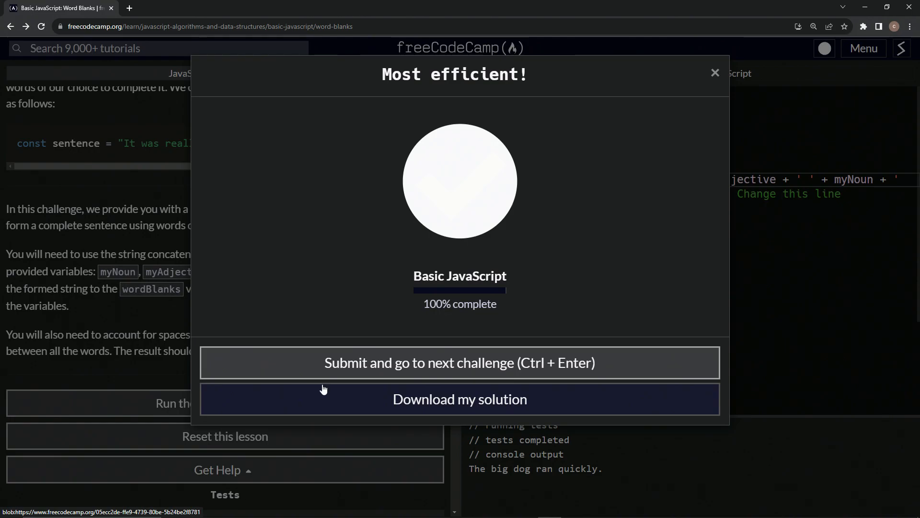
pyautogui.click(459, 362)
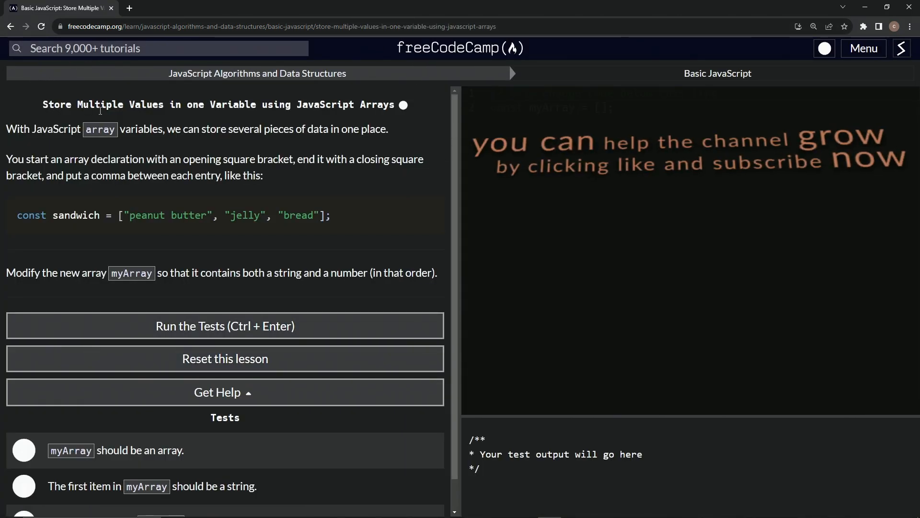
pyautogui.moveTo(140, 119)
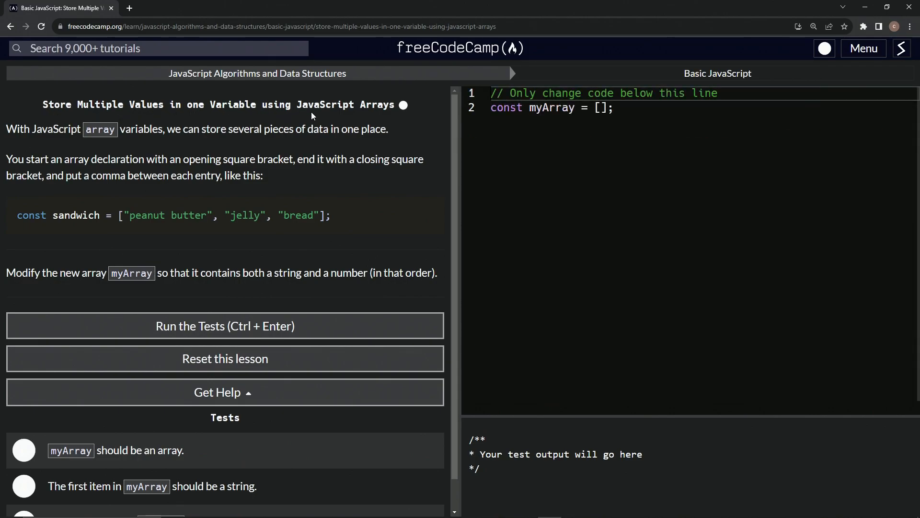
pyautogui.moveTo(256, 119)
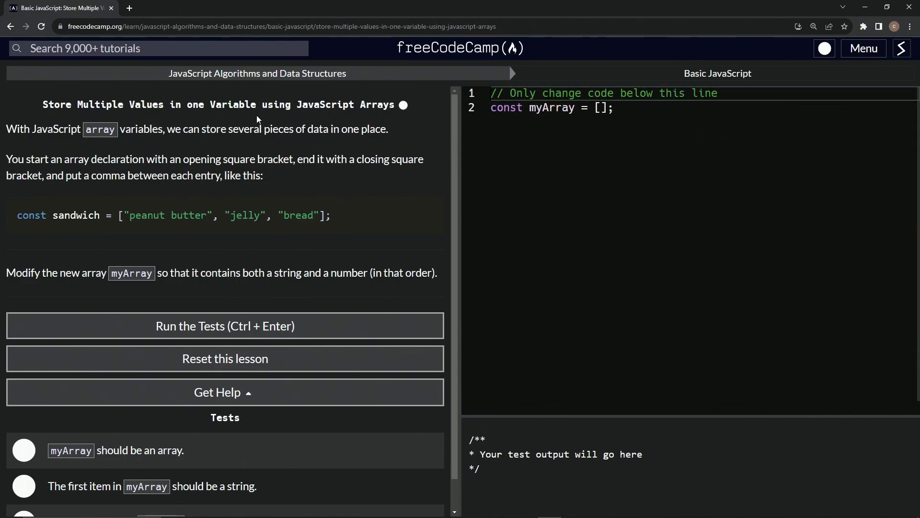